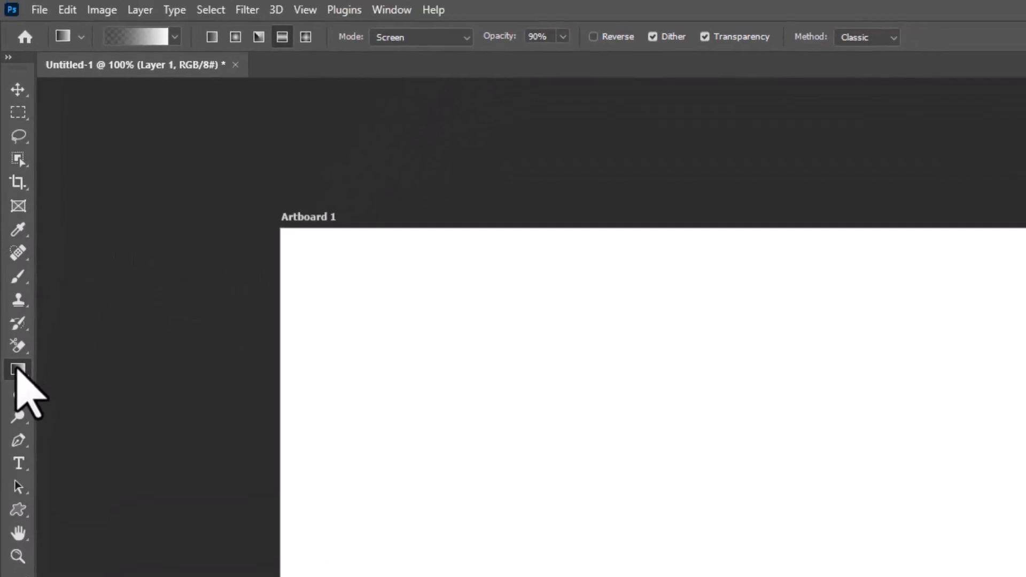
Lay a vertical orange-to-yellow gradient from the top edge to the bottom of Layer 1.
left_click(173, 36)
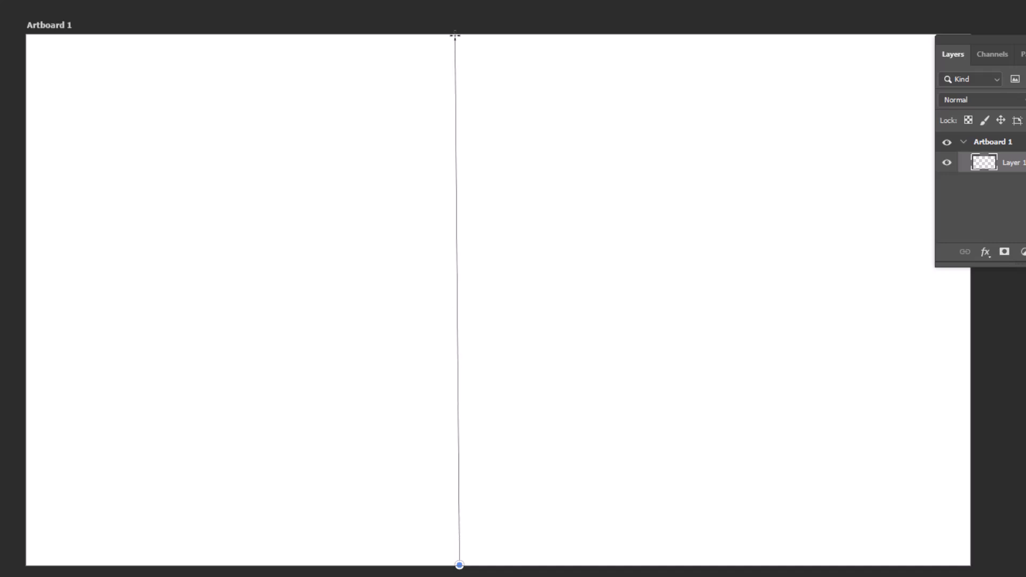
left_click_drag(456, 34, 458, 564)
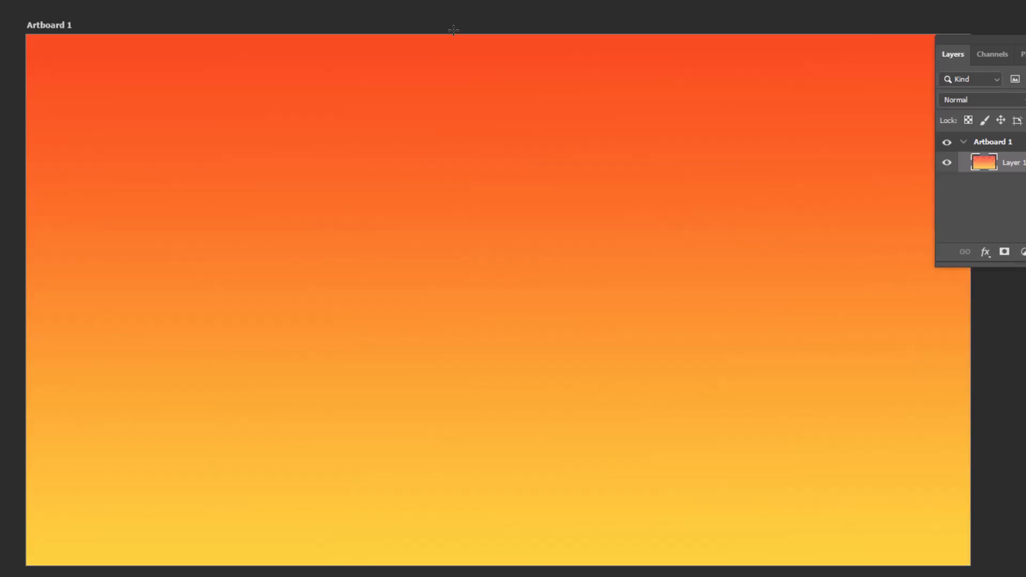
left_click(203, 11)
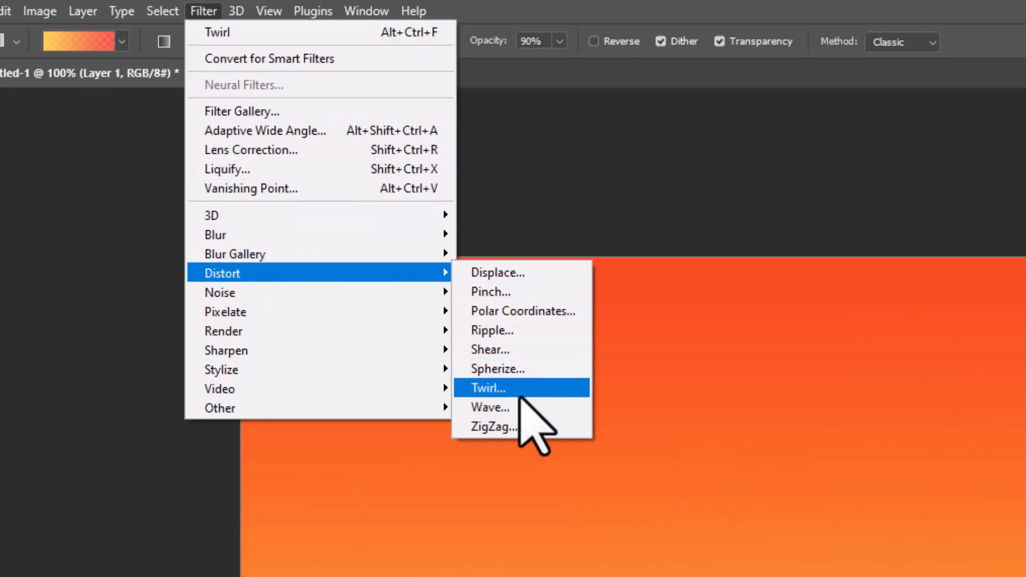
Apply a Wave distort with Square type and a randomized pattern, striping the gradient vertically.
left_click(491, 407)
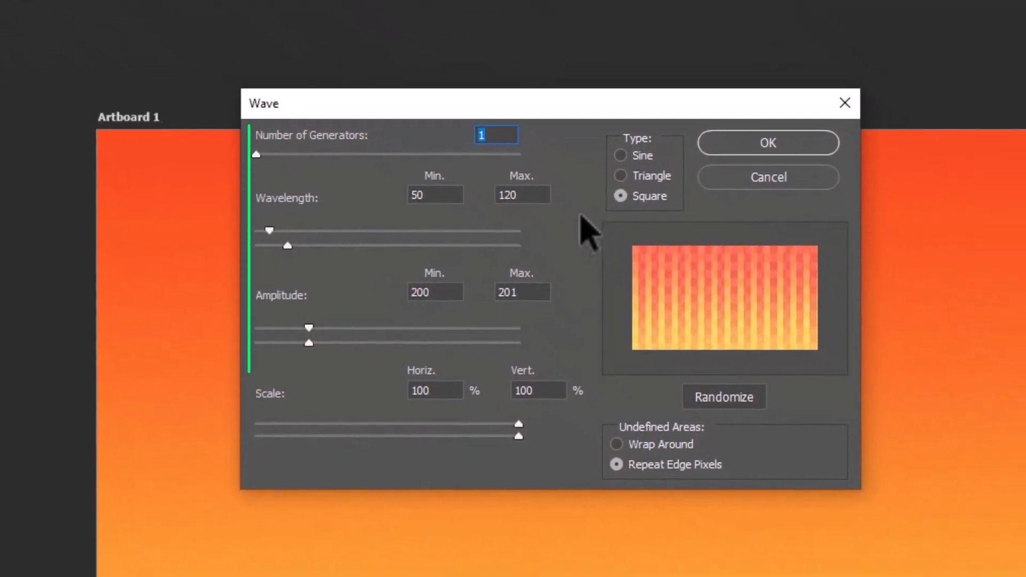
left_click(723, 397)
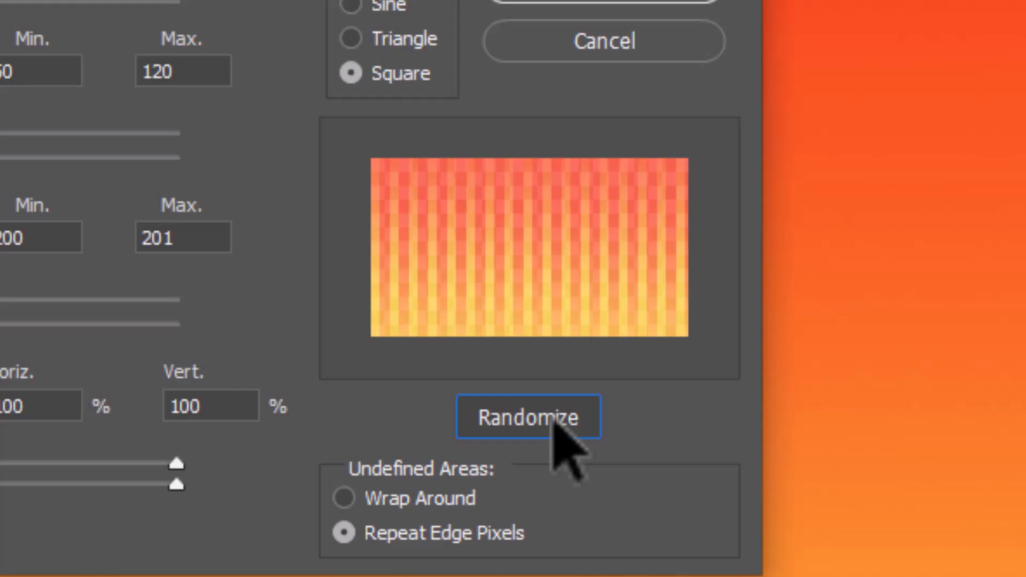
left_click(525, 417)
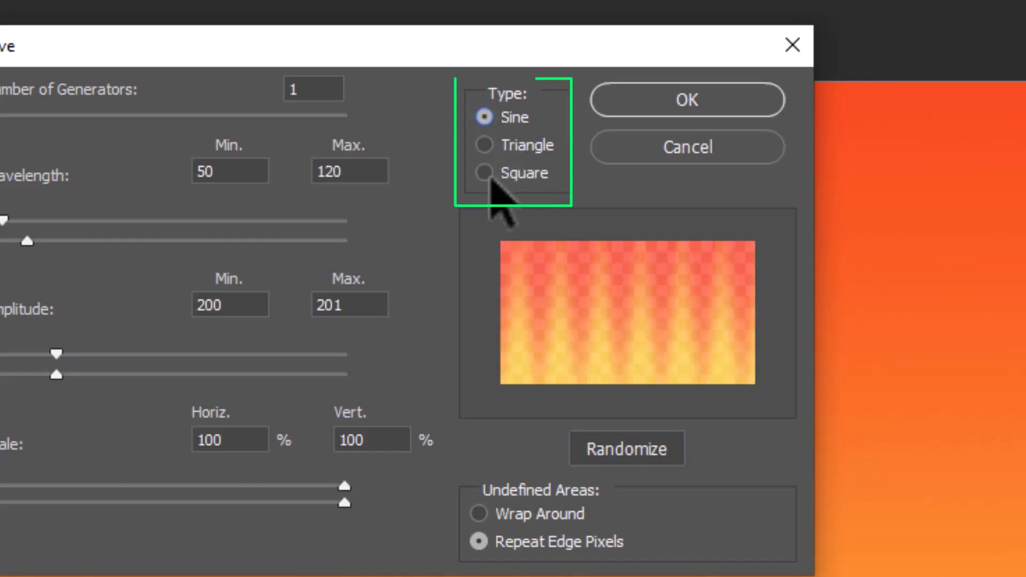
left_click(483, 172)
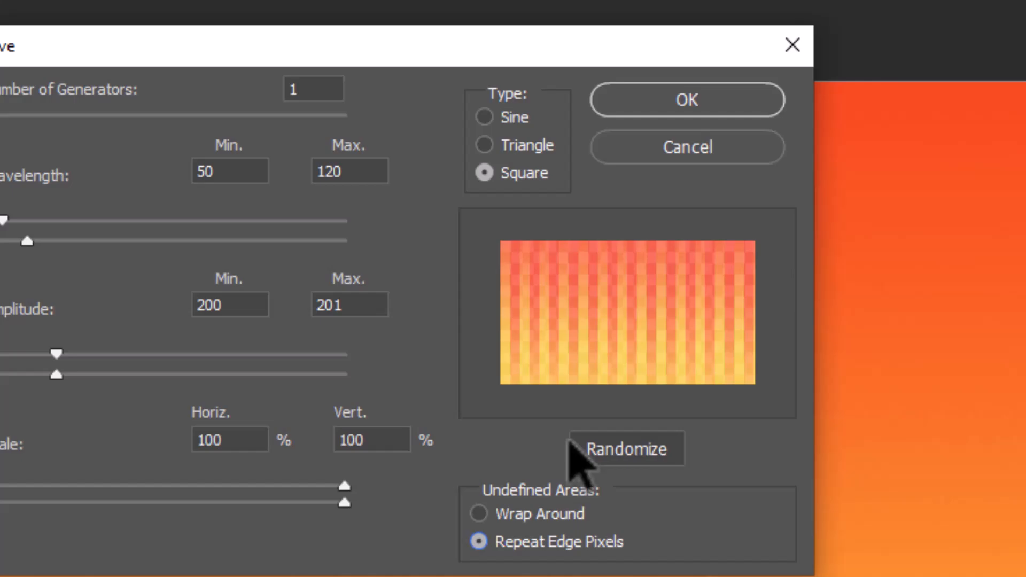
left_click(686, 100)
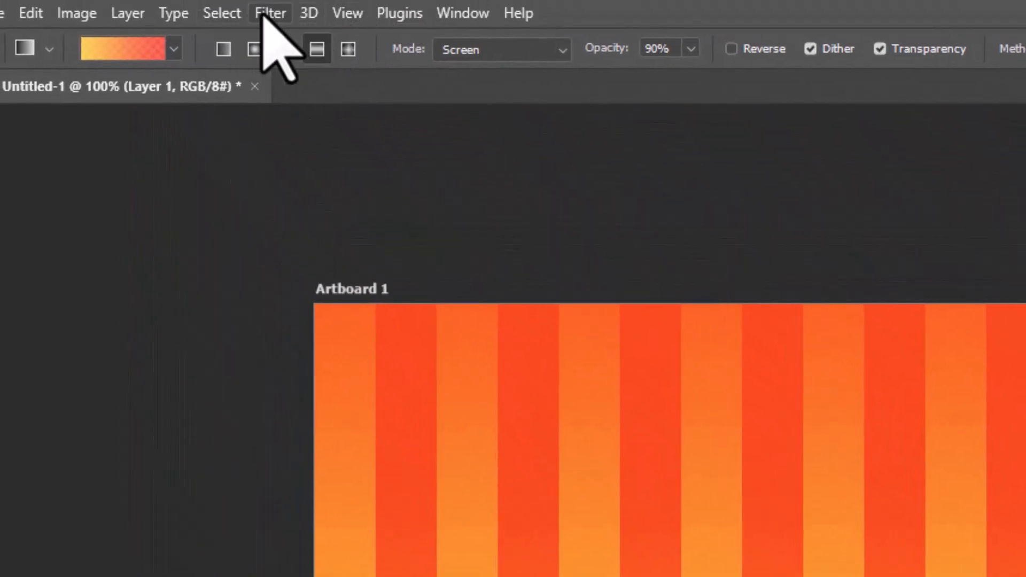
left_click(269, 13)
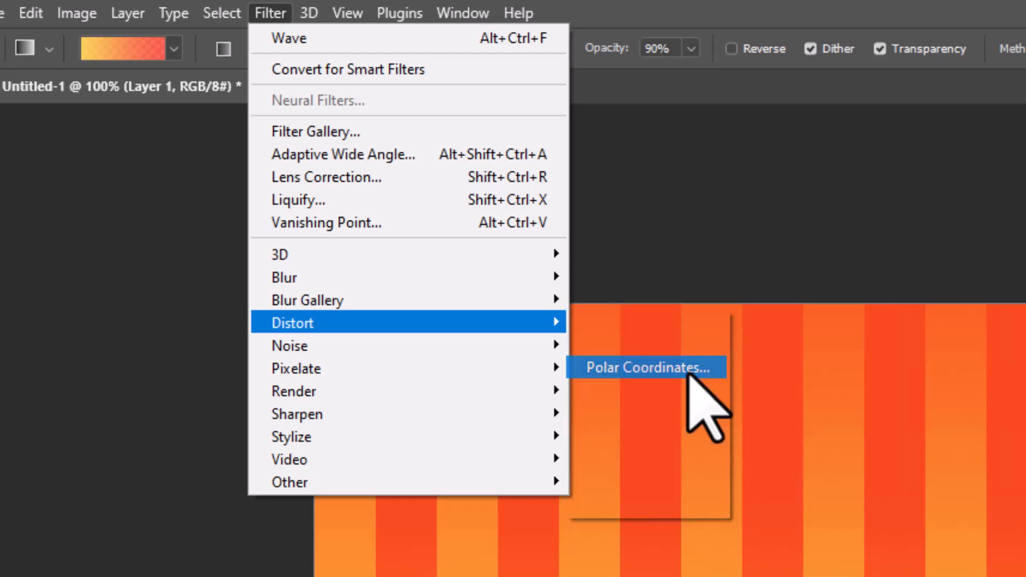
left_click(645, 366)
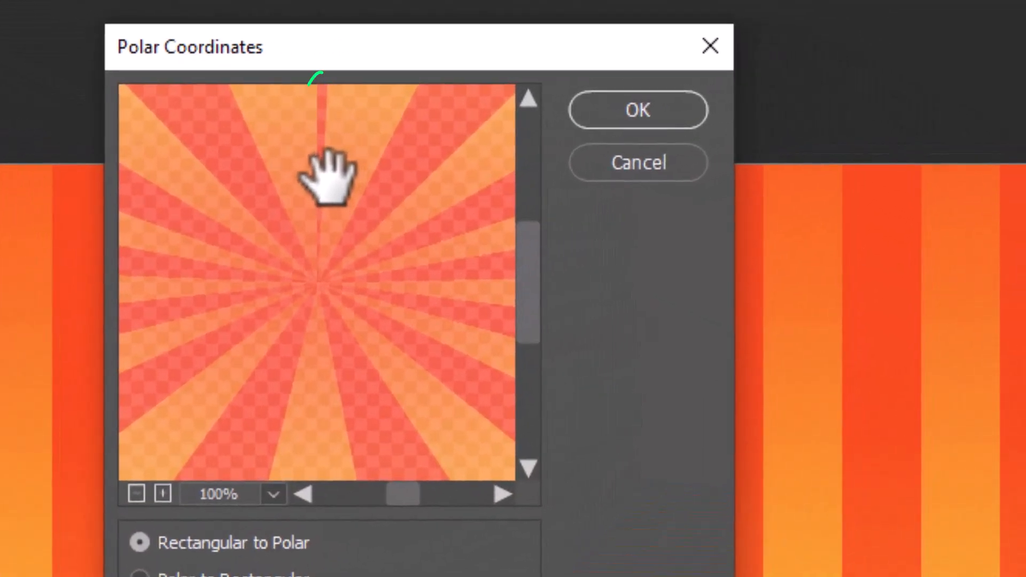
mouse_move(442, 331)
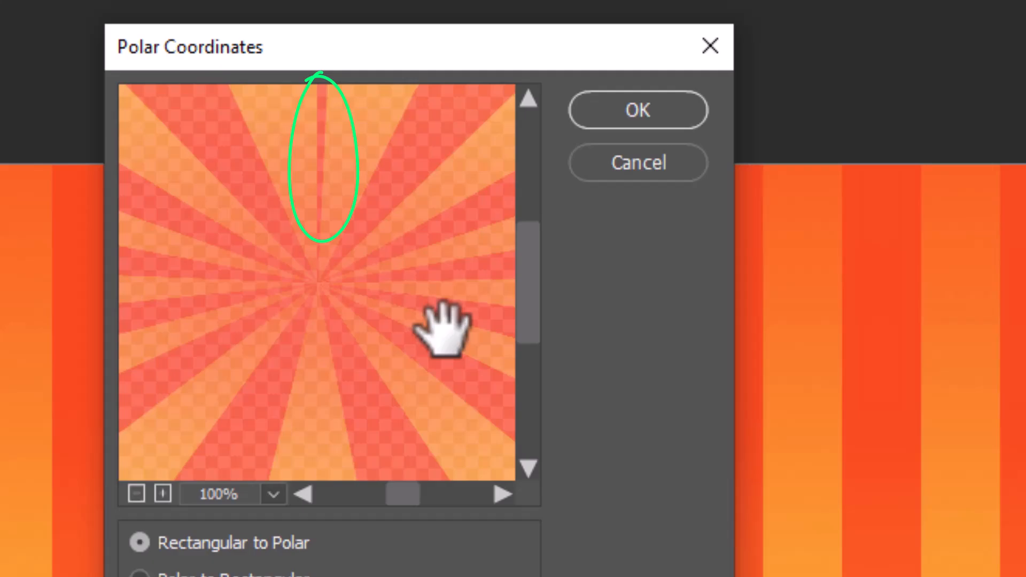
left_click_drag(441, 327, 503, 144)
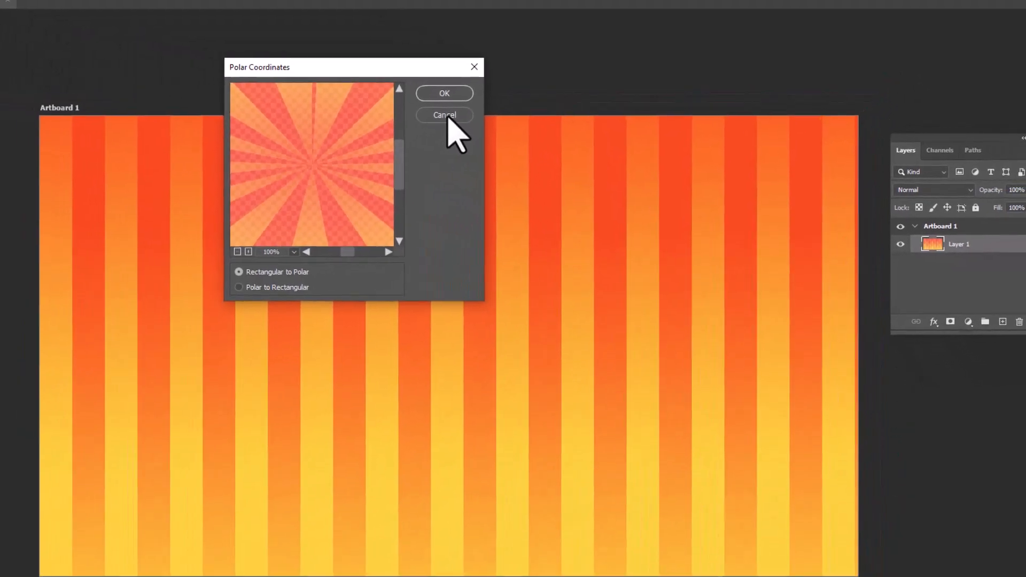
left_click(443, 115)
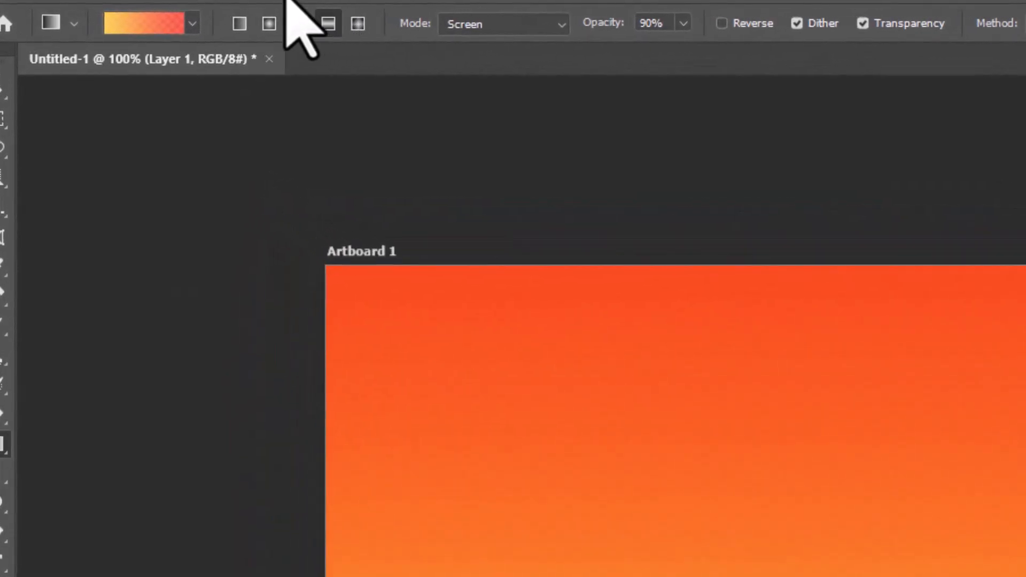
Reapply the Square Wave filter with a new randomized pattern for narrower orange stripes.
left_click(283, 12)
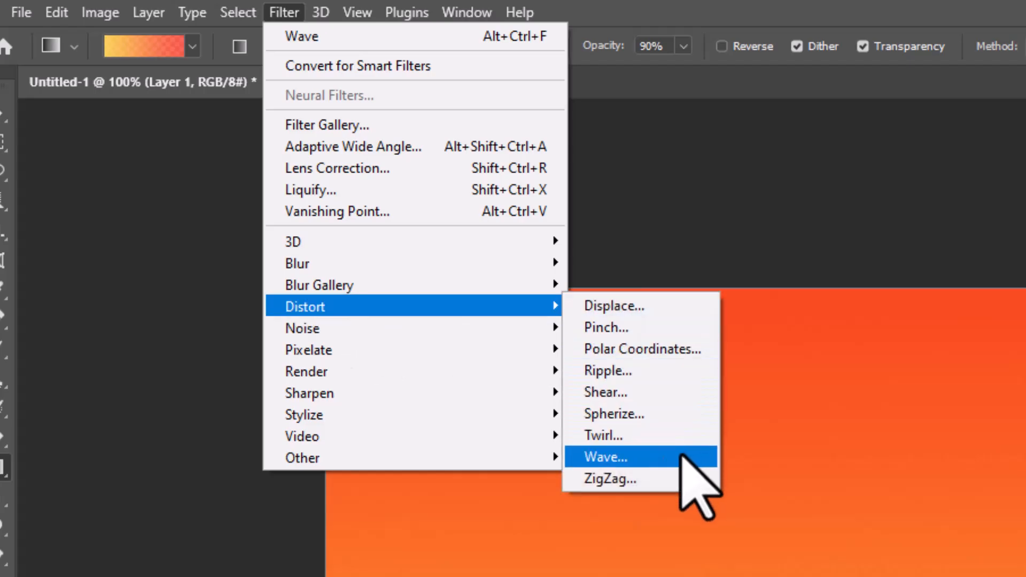
left_click(603, 456)
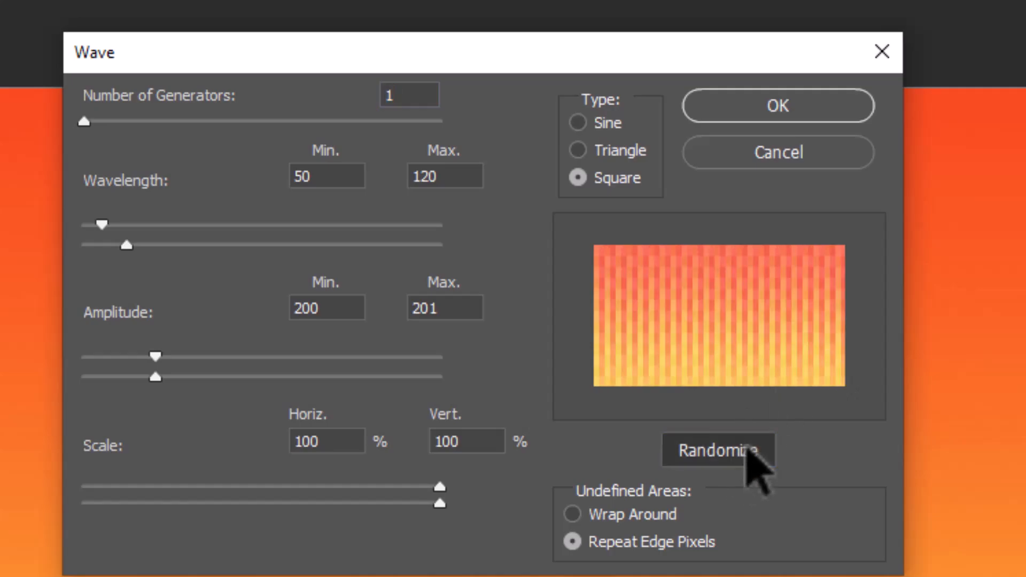
left_click(717, 450)
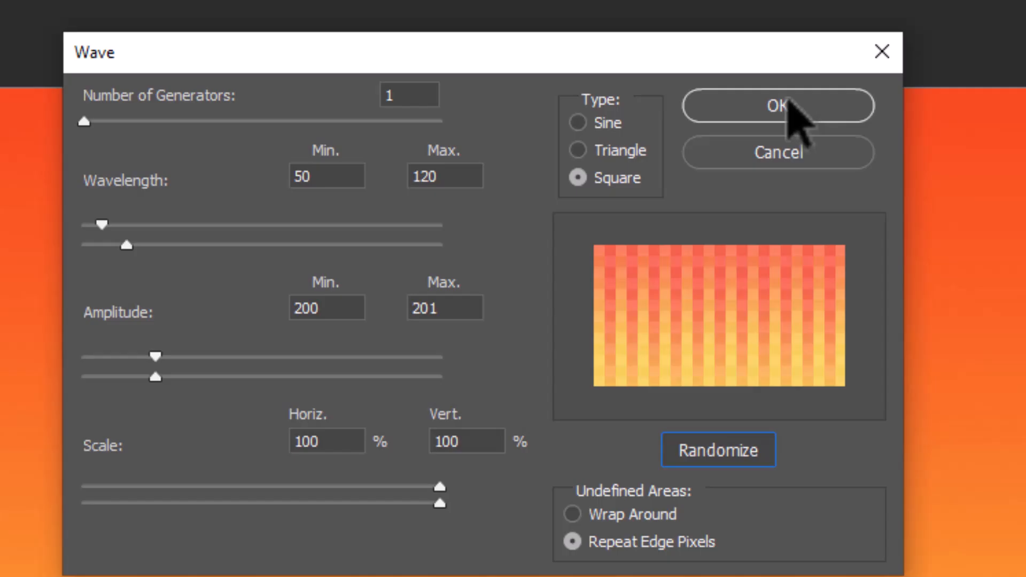
left_click(778, 106)
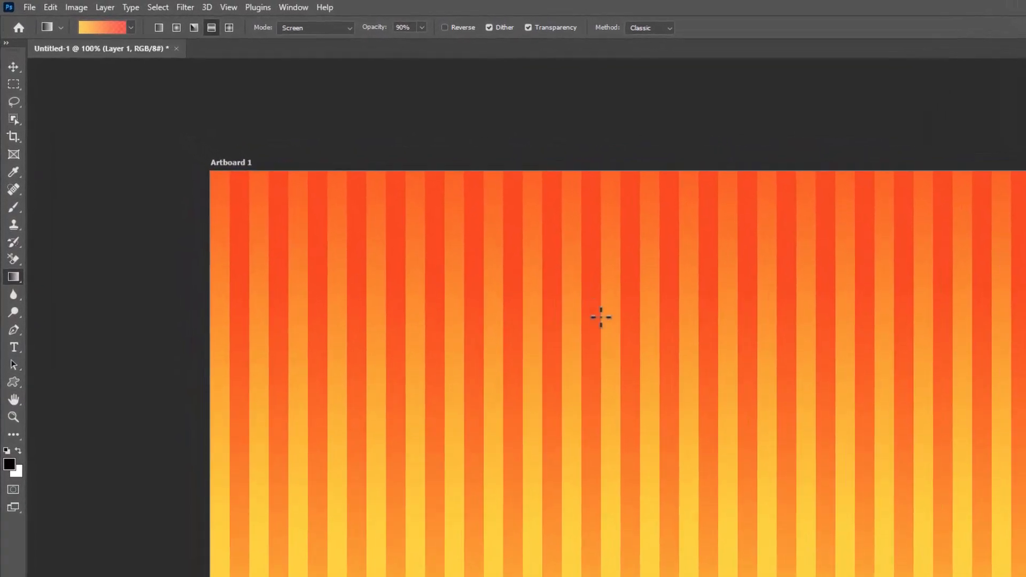
Apply Polar Coordinates (Rectangular to Polar) so the stripes radiate as a sunburst.
left_click(262, 9)
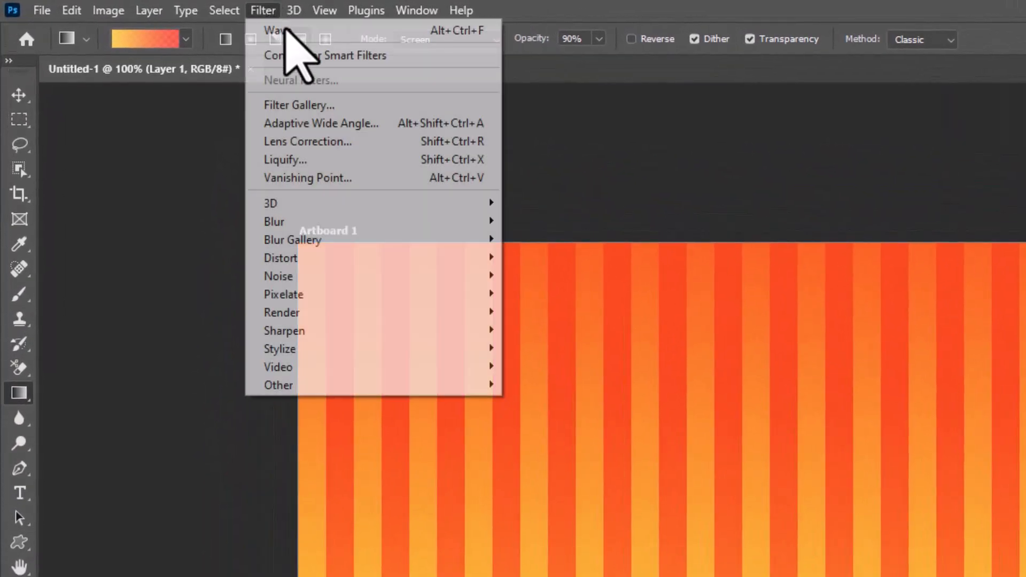
mouse_move(280, 257)
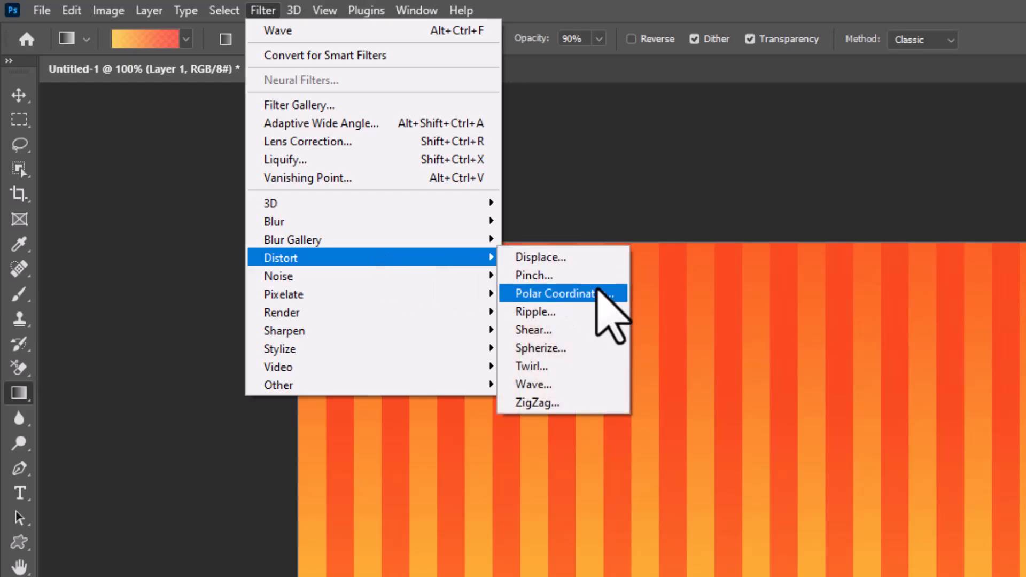
left_click(556, 293)
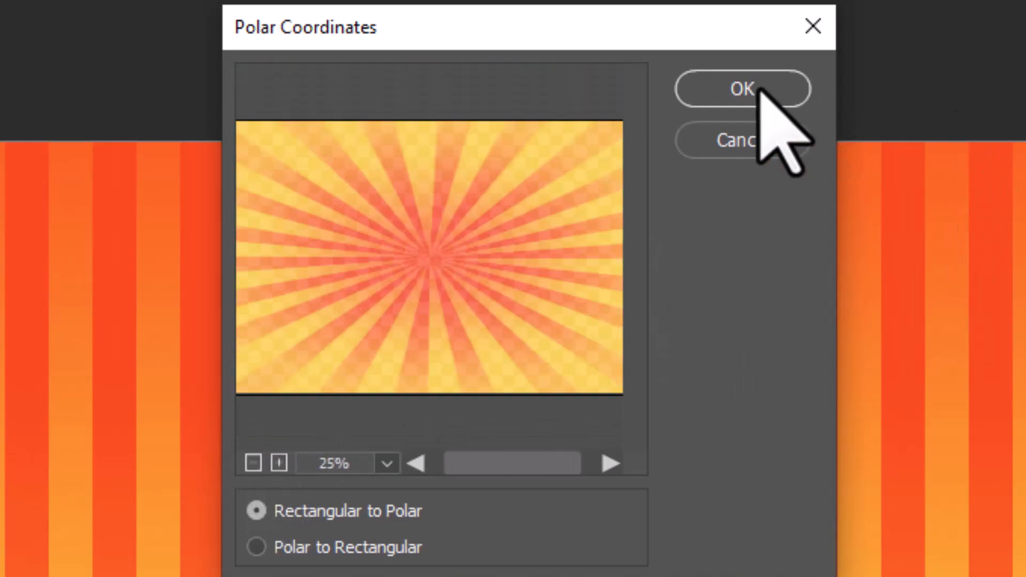
left_click(741, 89)
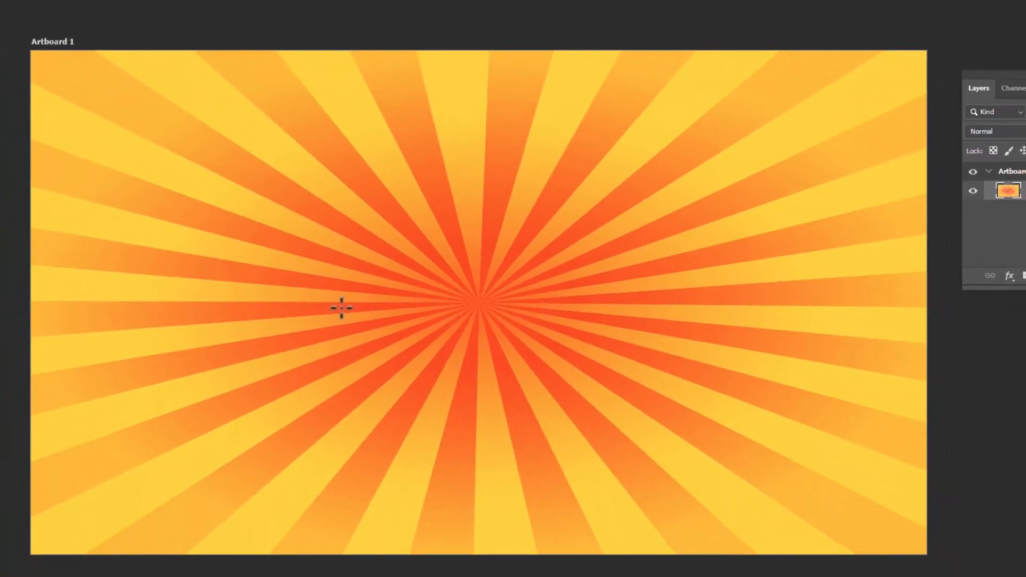
mouse_move(474, 218)
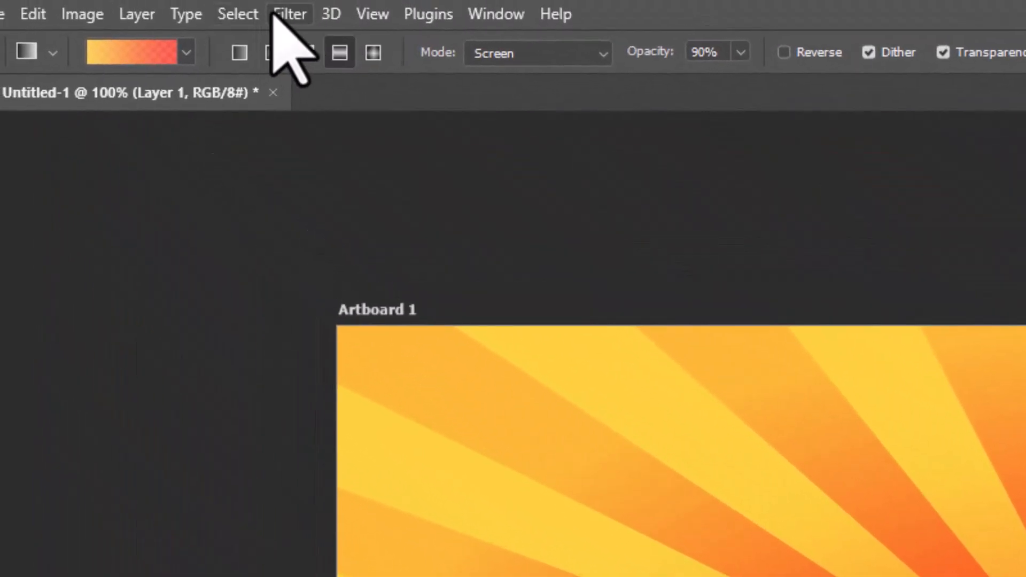
Twirl the sunburst into a spiral, then invert colours with Ctrl+I to make it blue.
left_click(289, 14)
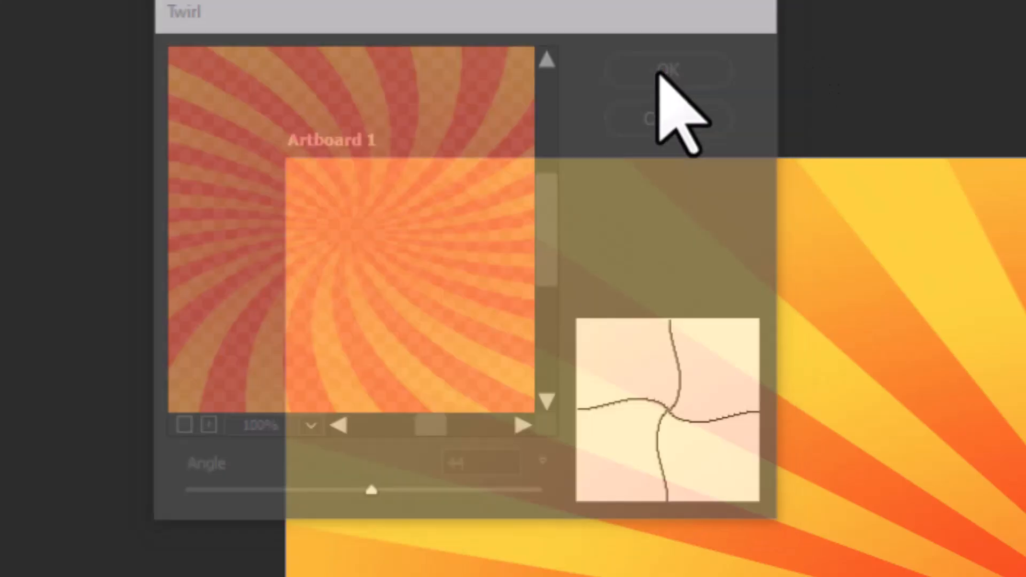
left_click(663, 71)
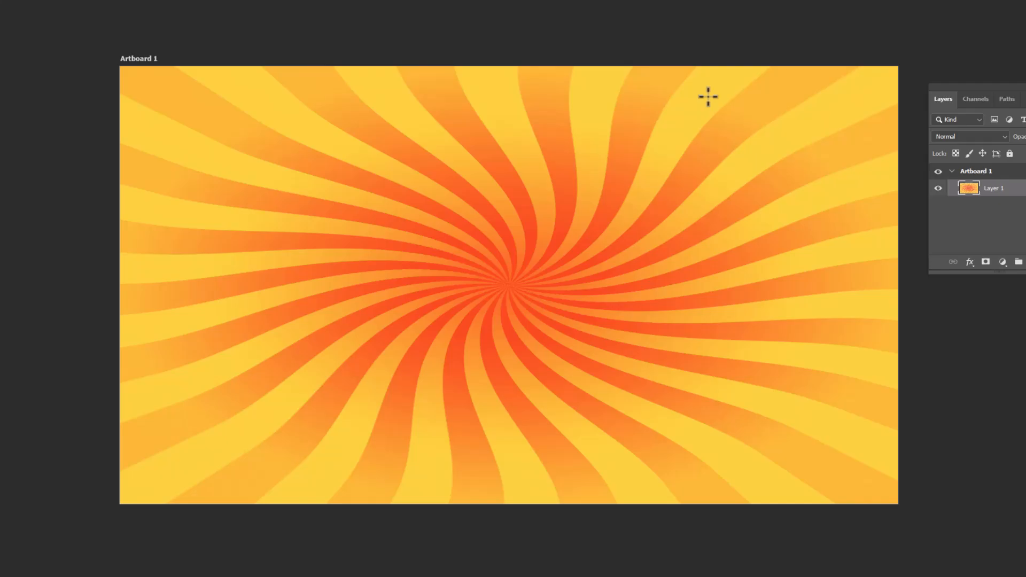
mouse_move(852, 120)
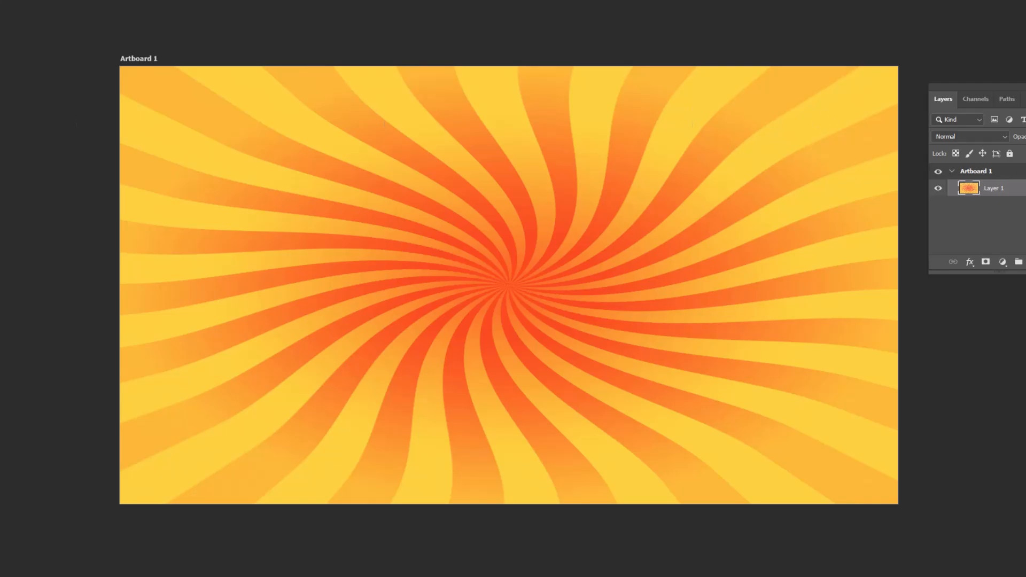
mouse_move(547, 227)
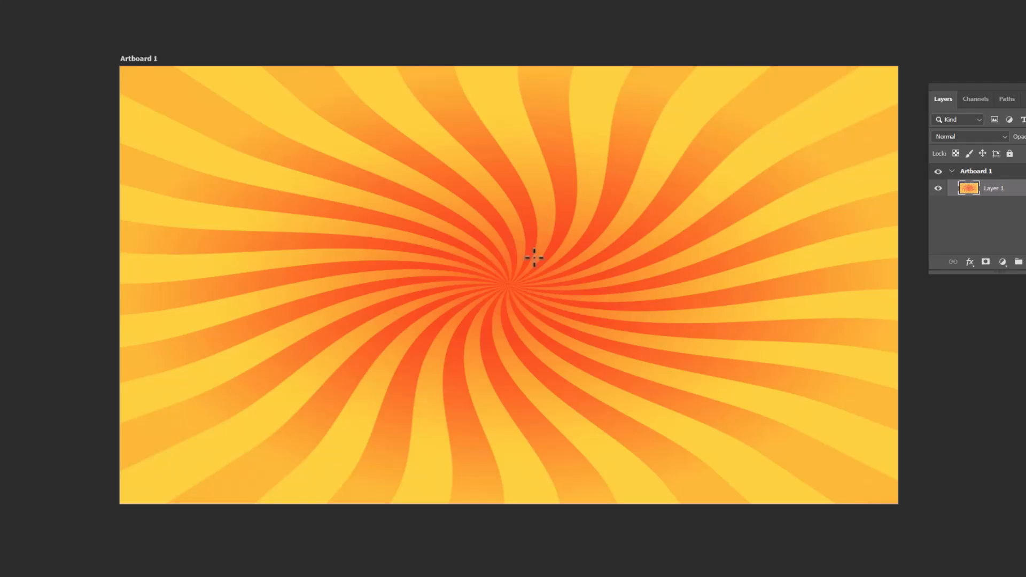
key("ctrl+i")
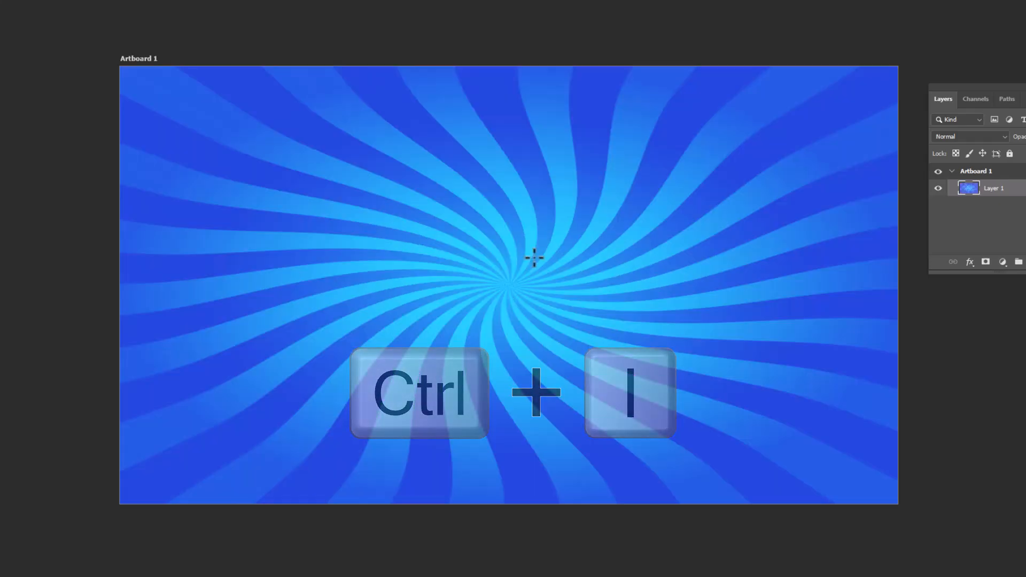